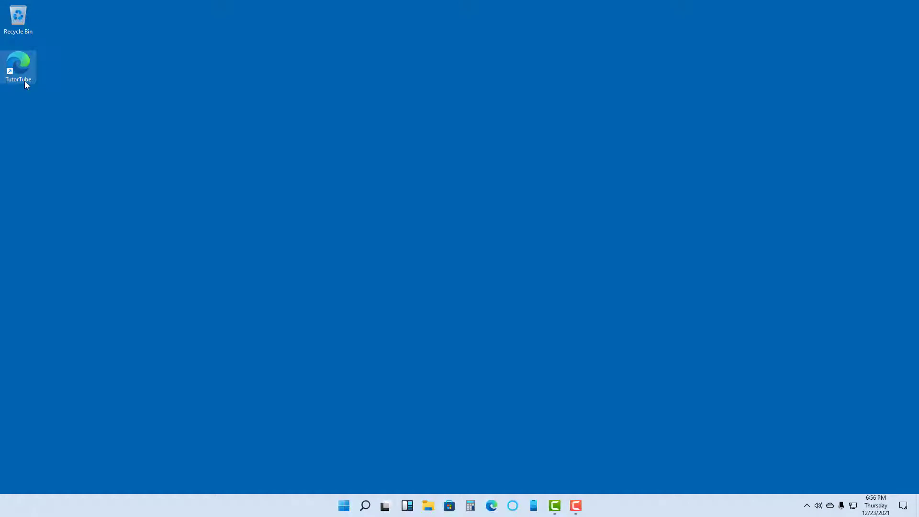
pyautogui.moveTo(8, 73)
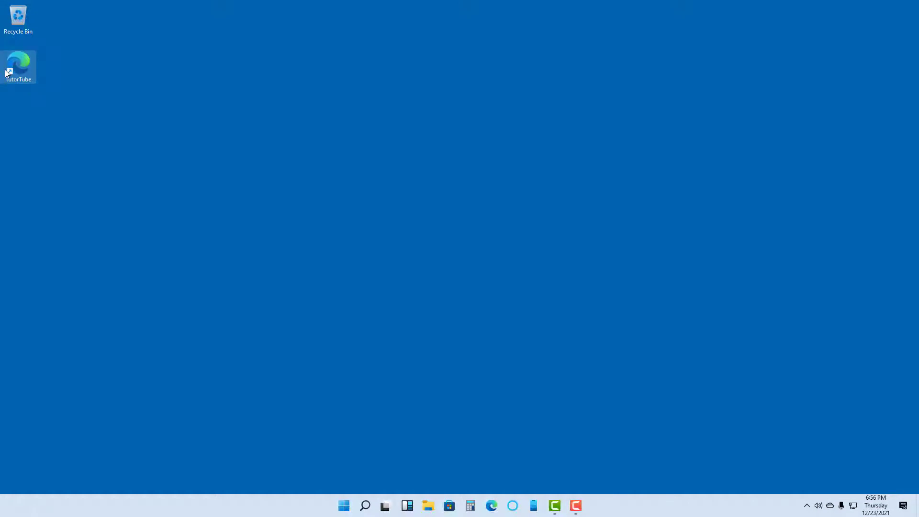
# Step: Drag the TutorTube shortcut from the top-left corner toward the middle of the desktop
pyautogui.moveTo(18, 66); pyautogui.dragTo(201, 114)
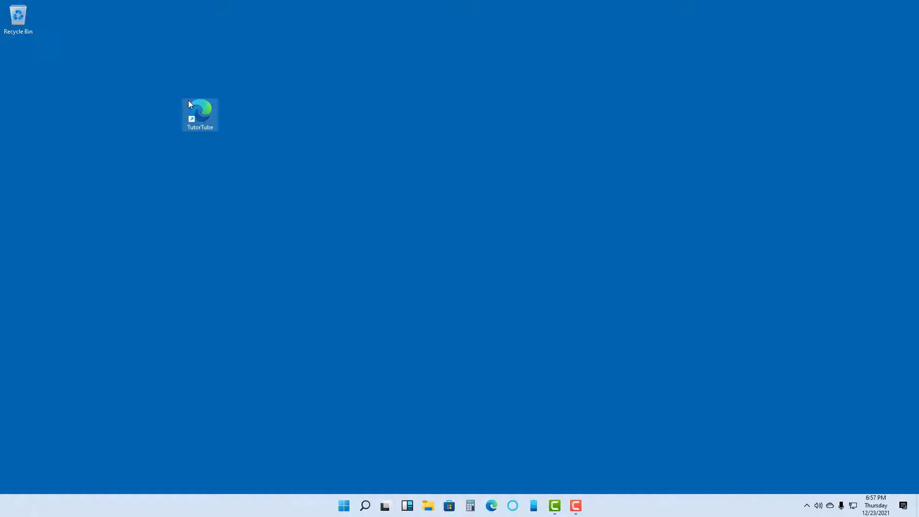
# Step: Open Properties for the TutorTube shortcut from its right-click menu
pyautogui.rightClick(200, 114)
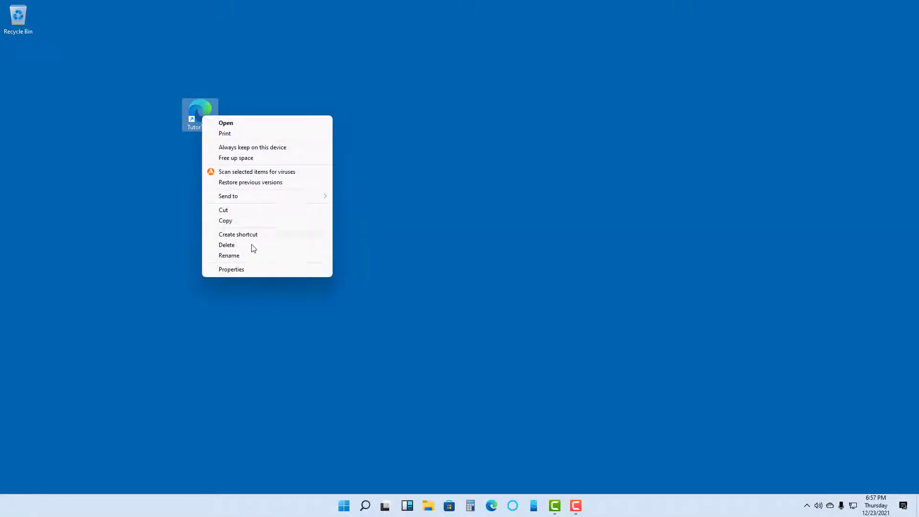
pyautogui.click(231, 269)
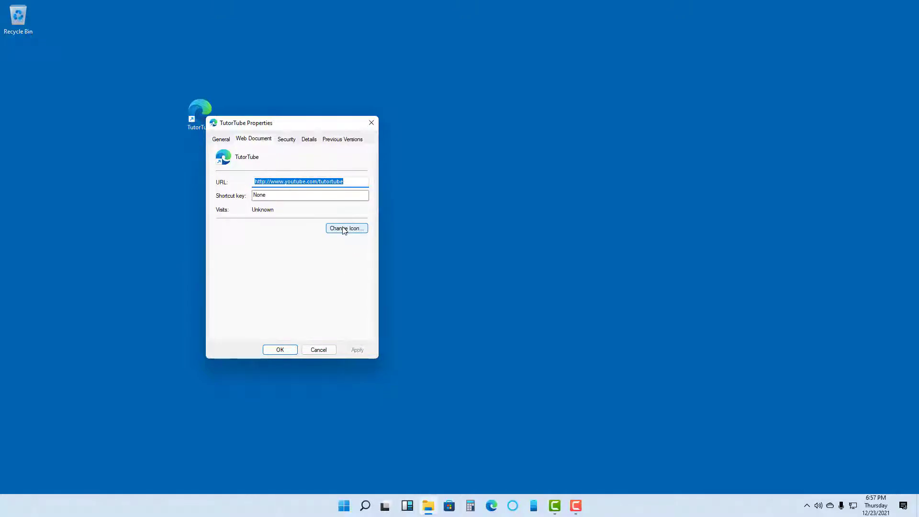
# Step: Change the TutorTube shortcut's icon from the Edge logo to the blue grid icon
pyautogui.click(345, 228)
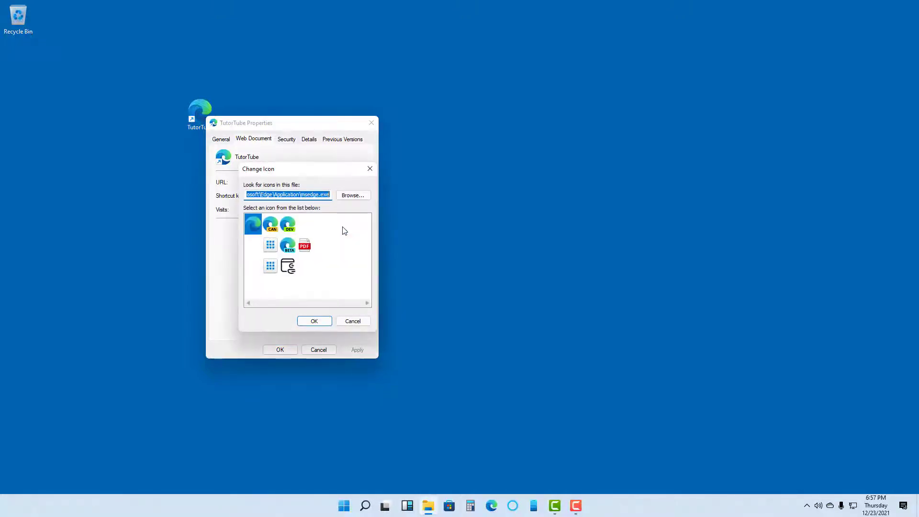
pyautogui.click(304, 245)
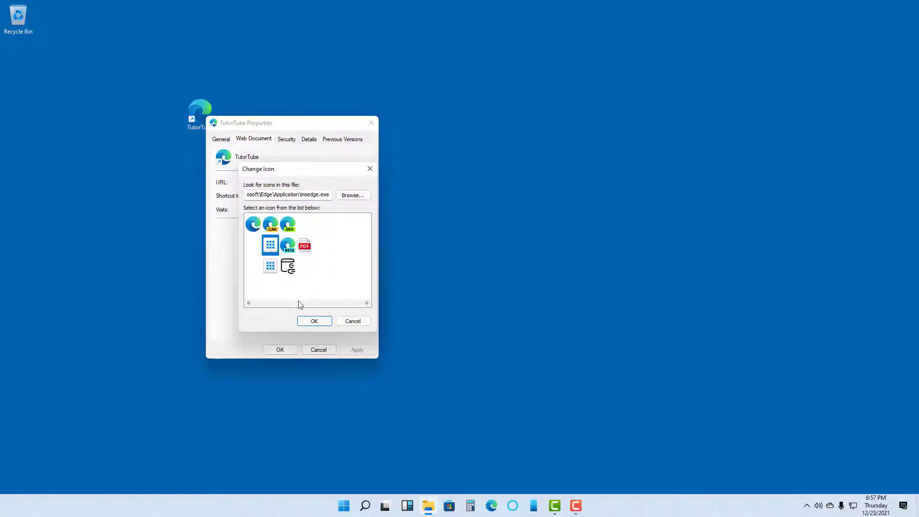
pyautogui.click(313, 321)
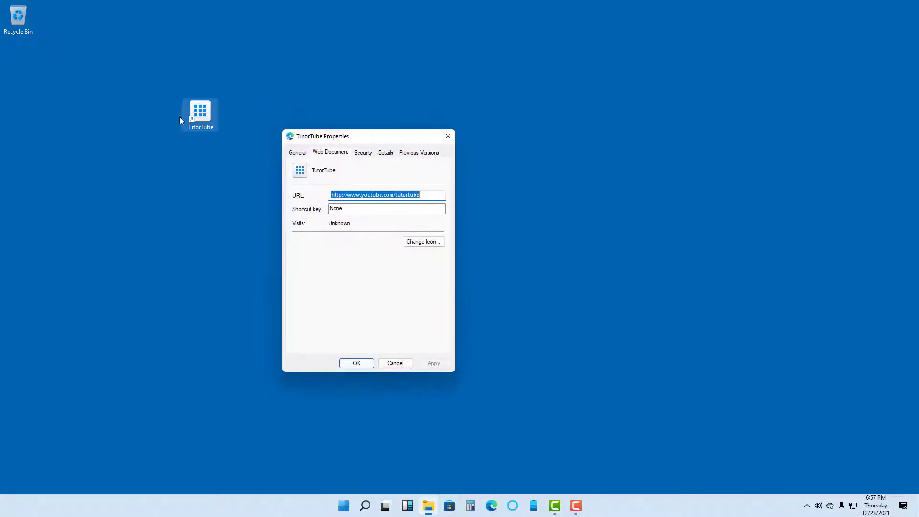
pyautogui.moveTo(202, 124)
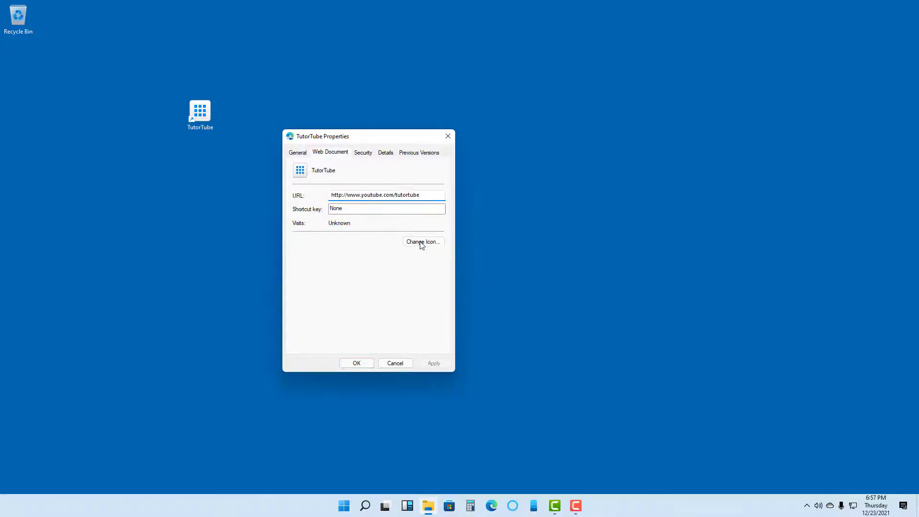
# Step: Switch the shortcut to the green arrow icon and reopen the icon picker
pyautogui.click(423, 242)
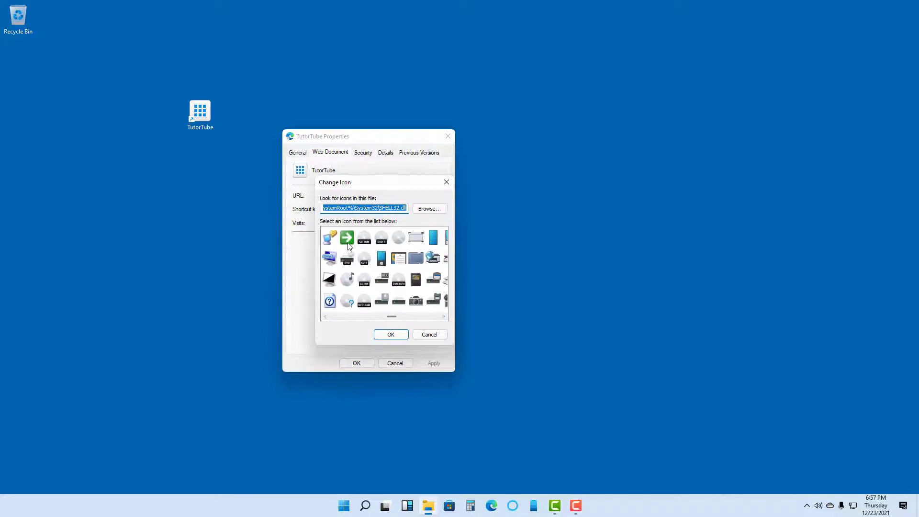
pyautogui.click(391, 334)
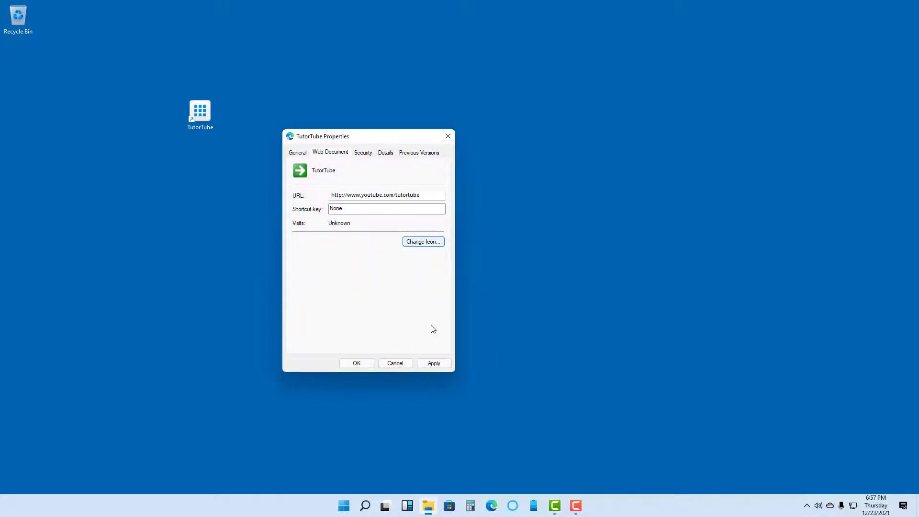
pyautogui.click(422, 241)
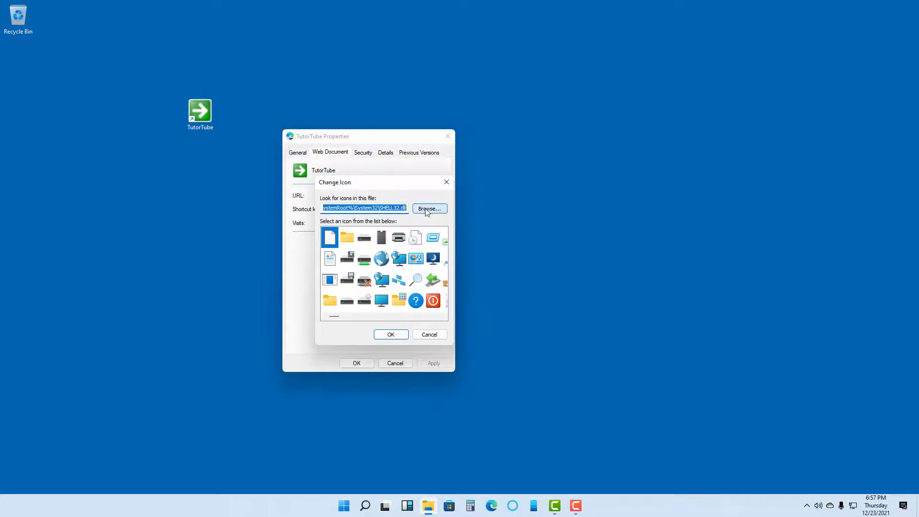
# Step: Browse to the Downloads folder to load the custom red-and-yellow icon file
pyautogui.click(428, 208)
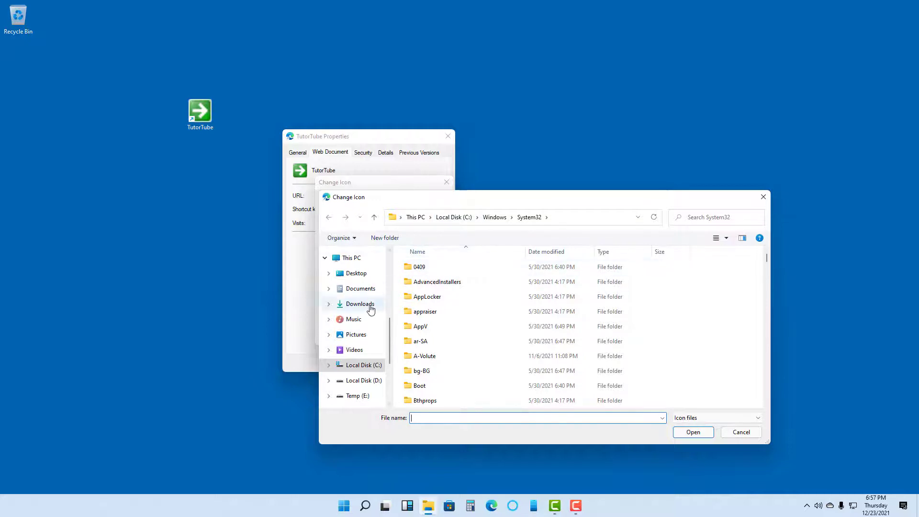
pyautogui.click(360, 303)
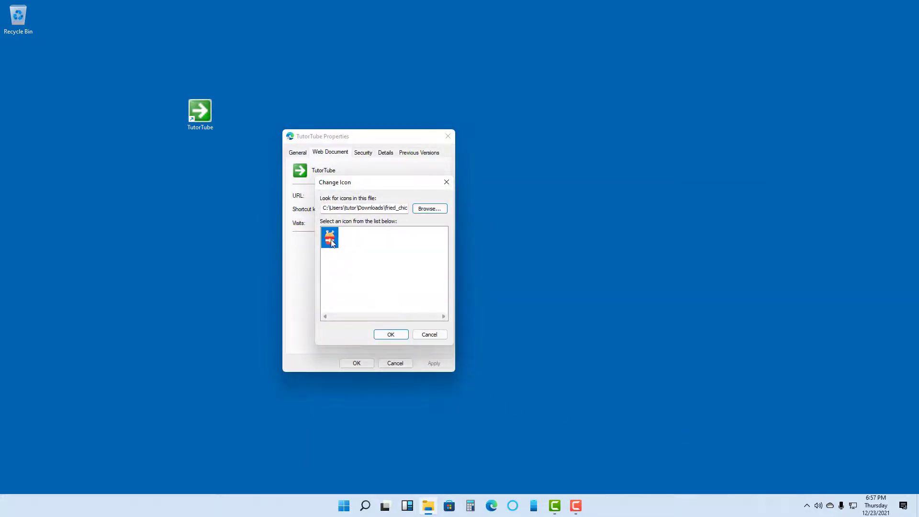
# Step: Confirm the downloaded red-and-yellow icon and close the shortcut's Properties window
pyautogui.click(391, 334)
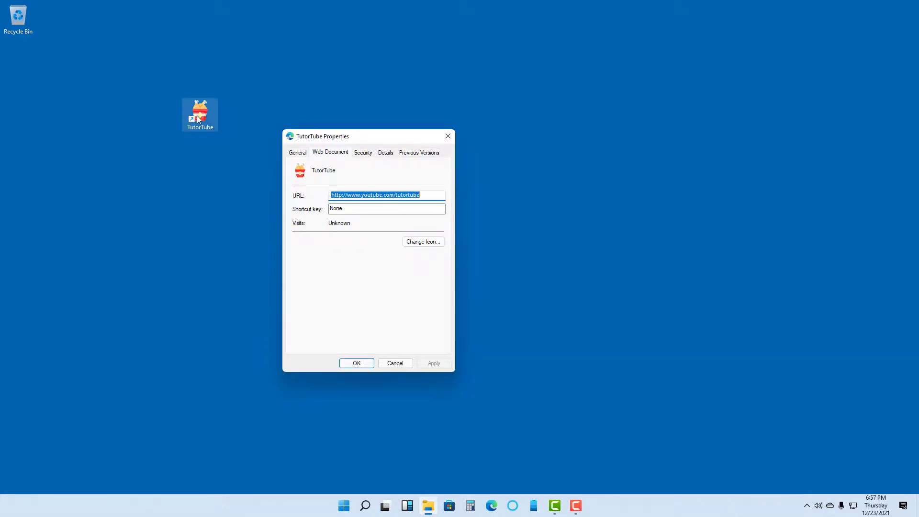
pyautogui.moveTo(448, 135)
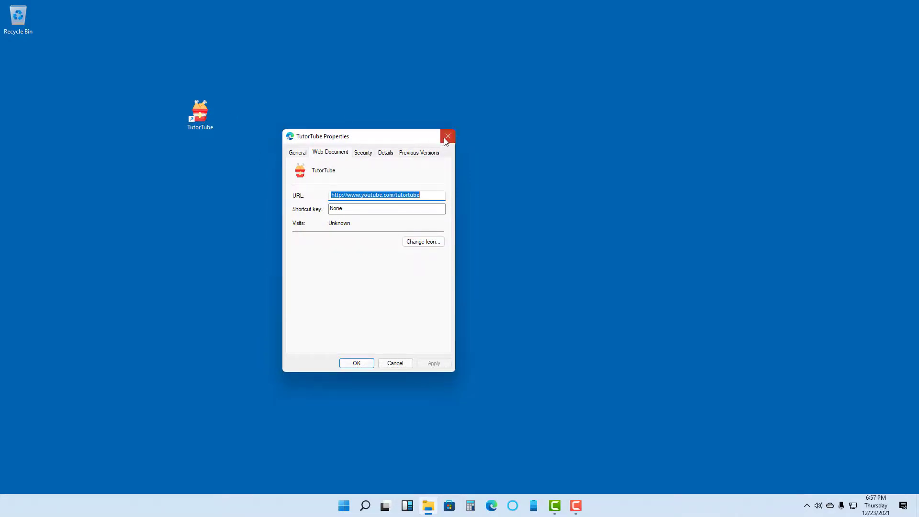
pyautogui.click(447, 136)
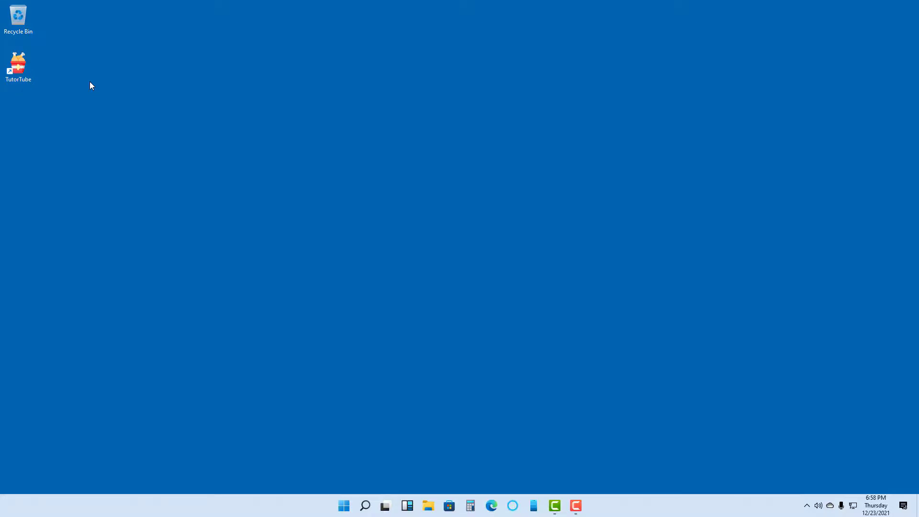
pyautogui.moveTo(478, 234)
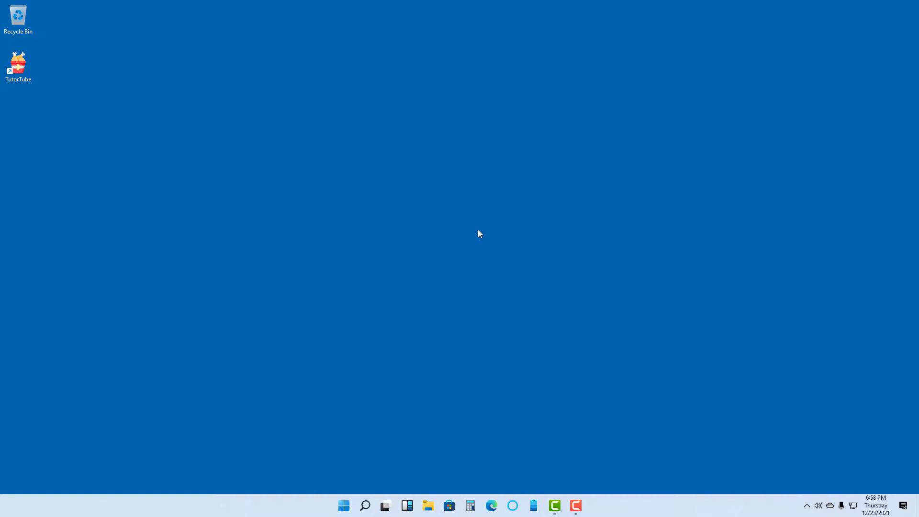